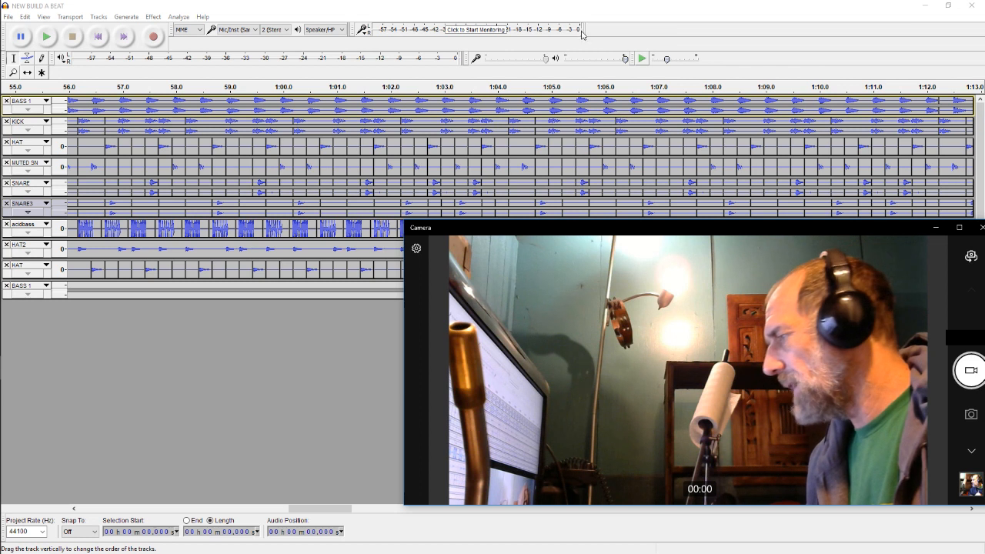
{"action": "mouse_move", "coordinate": [583, 32]}
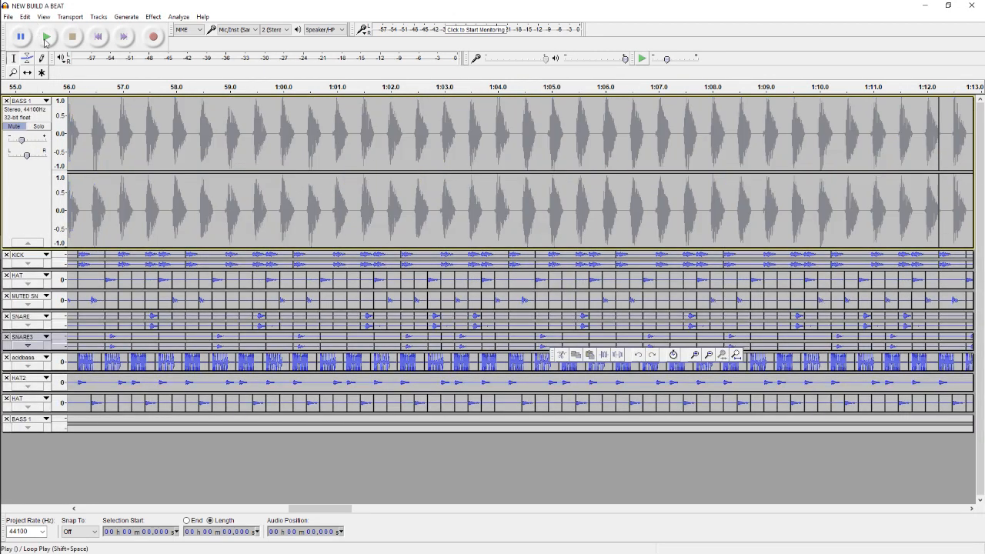
- Play the Audacity beat from the start and scroll right along the BASS 1, kick, hat and snare tracks
{"action": "left_click", "coordinate": [45, 37]}
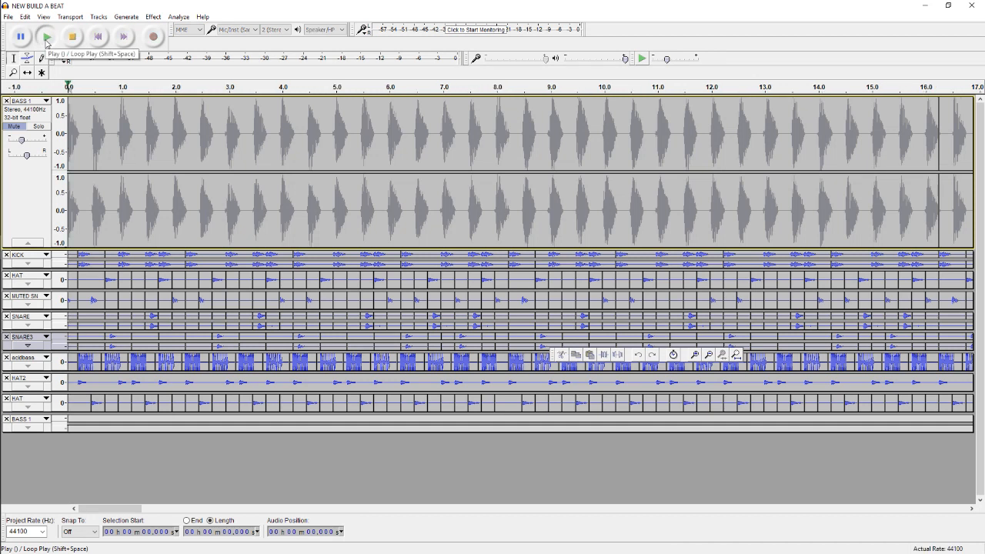
{"action": "left_click", "coordinate": [45, 37]}
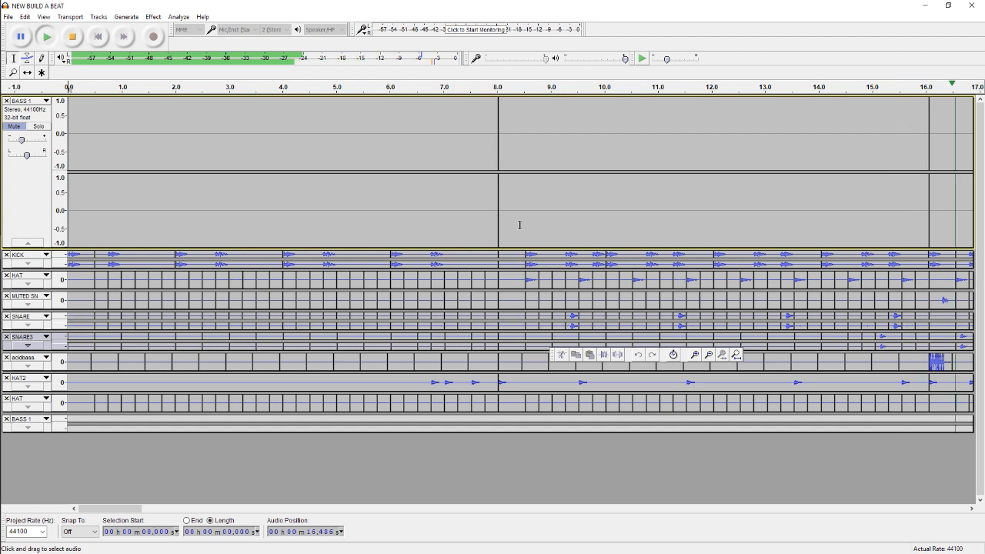
{"action": "scroll", "scroll_direction": "right", "scroll_amount": 3}
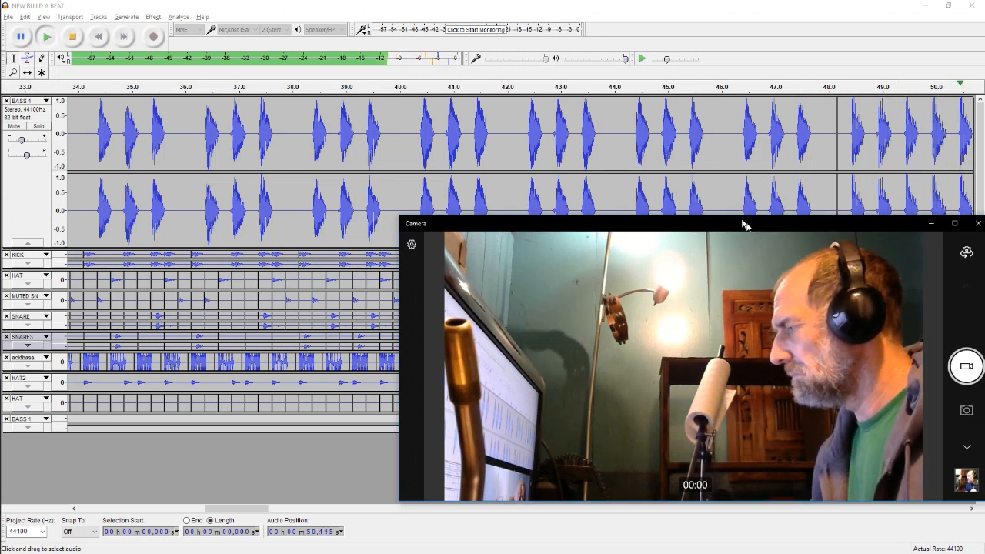
{"action": "left_click_drag", "start_coordinate": [685, 224], "coordinate": [586, 148]}
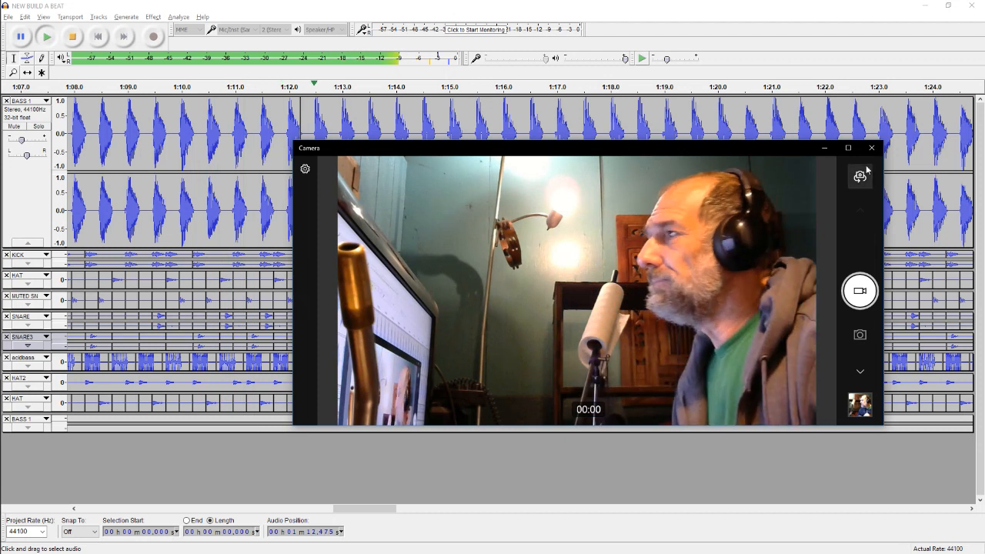
{"action": "left_click", "coordinate": [871, 148]}
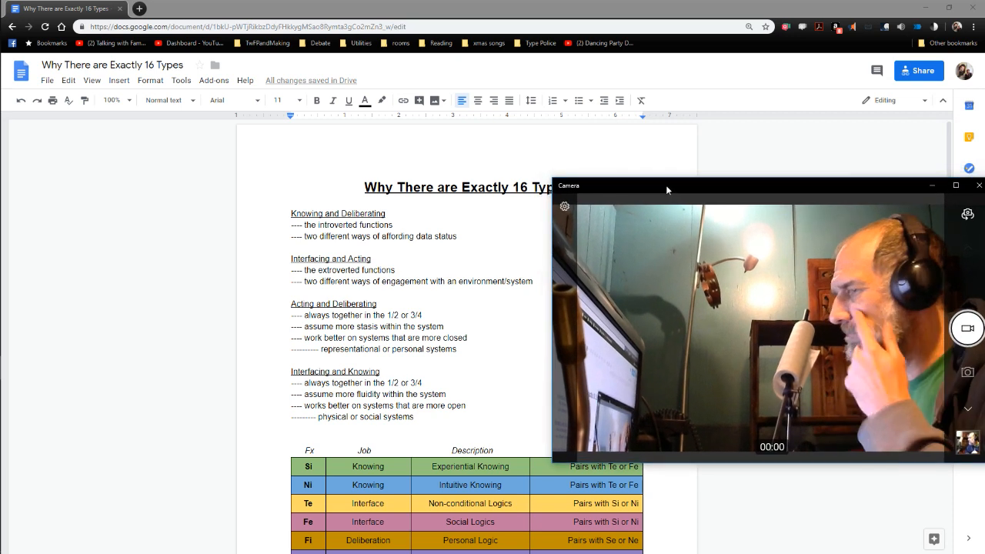
{"action": "mouse_move", "coordinate": [672, 193]}
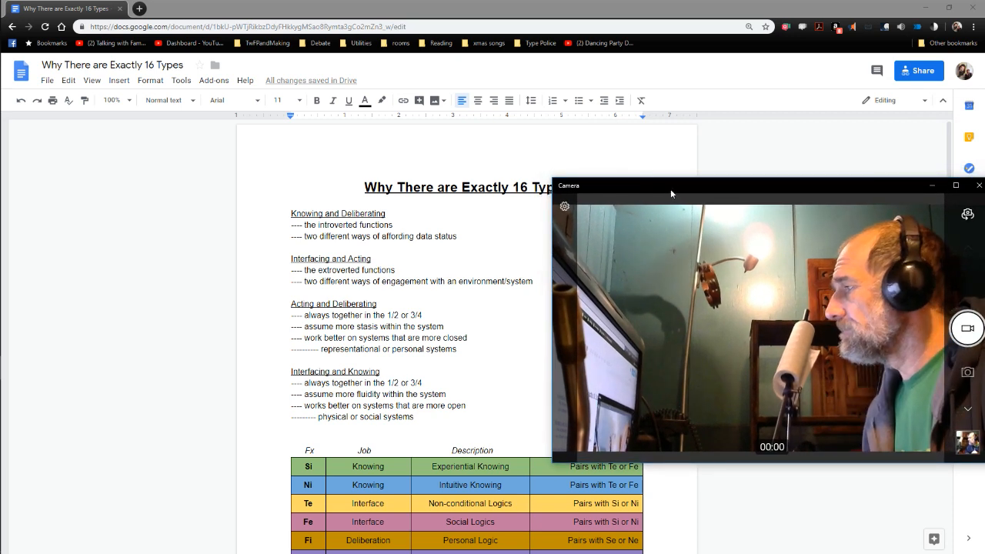
{"action": "left_click_drag", "start_coordinate": [672, 194], "coordinate": [676, 205]}
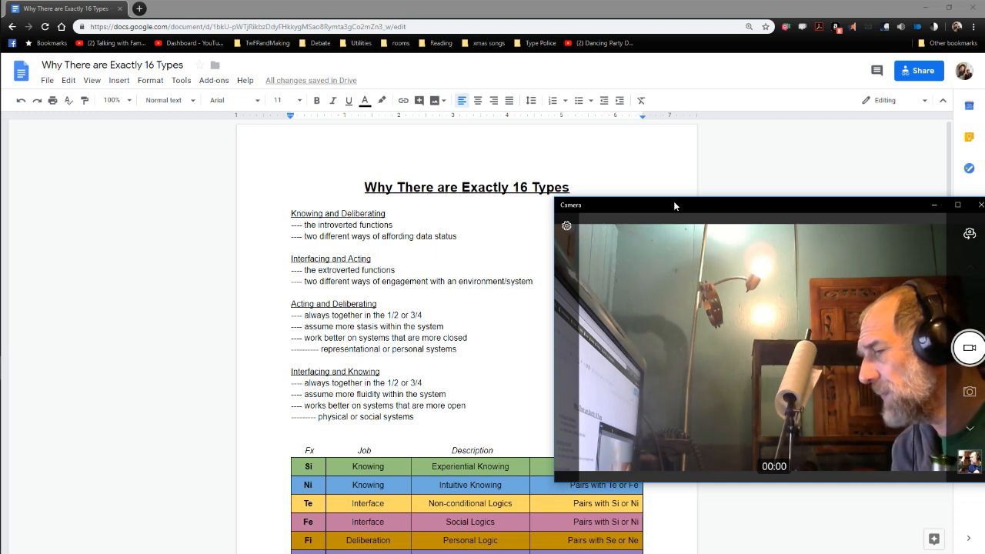
{"action": "mouse_move", "coordinate": [775, 192]}
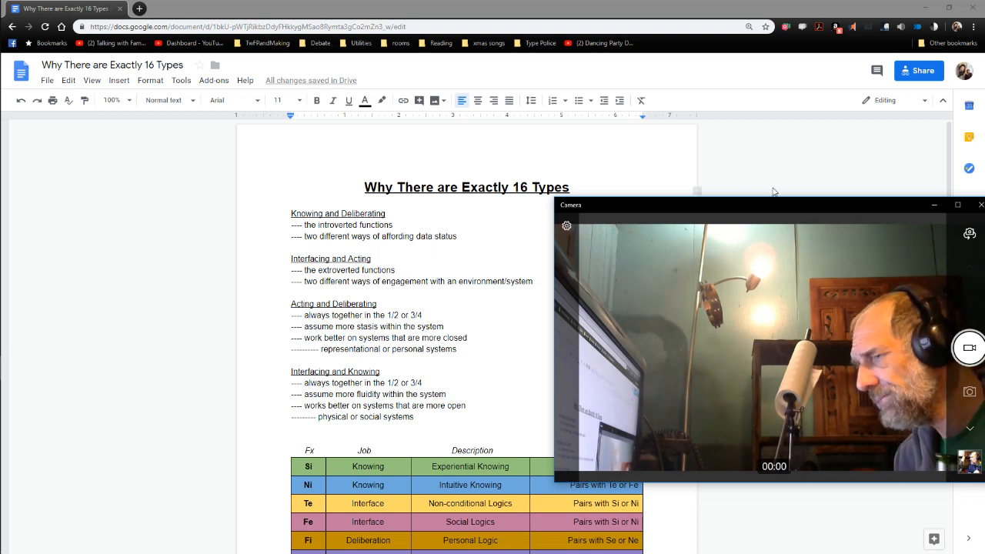
{"action": "left_click_drag", "start_coordinate": [769, 204], "coordinate": [778, 171]}
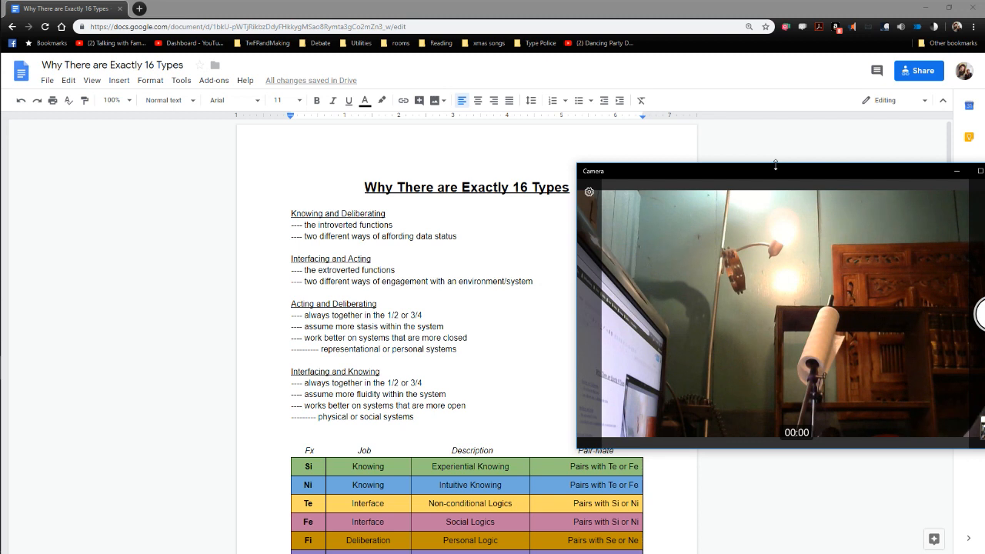
{"action": "mouse_move", "coordinate": [485, 366]}
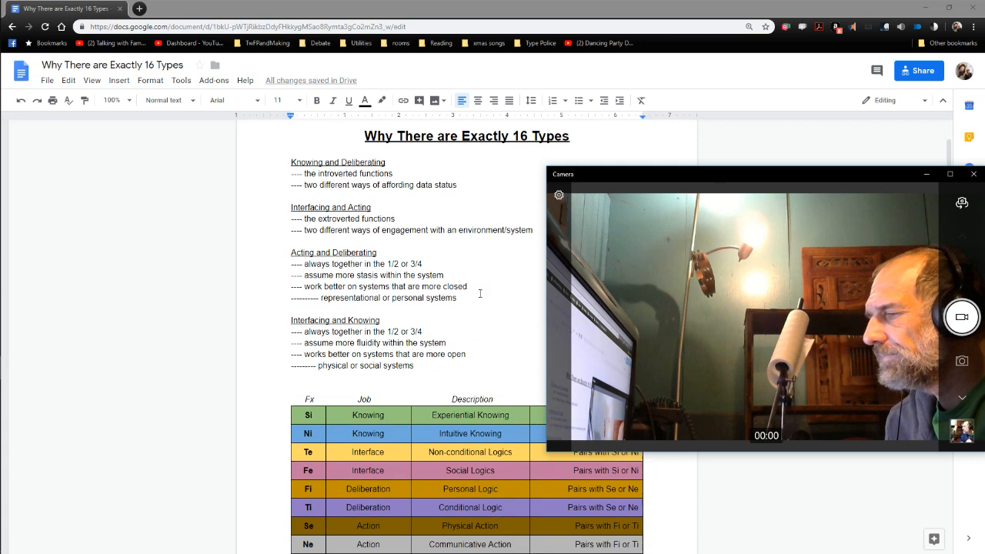
{"action": "scroll", "scroll_direction": "down", "scroll_amount": 3}
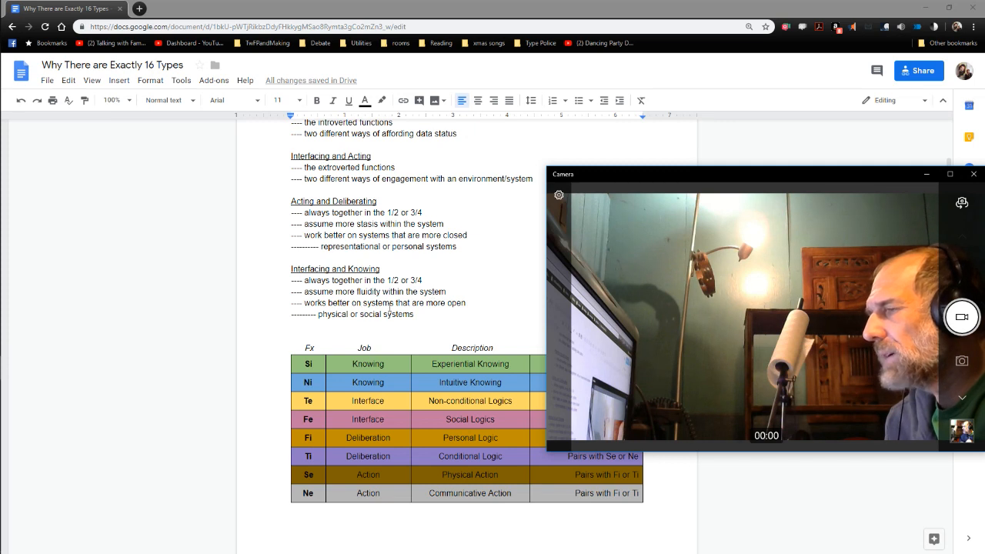
{"action": "left_click", "coordinate": [973, 173]}
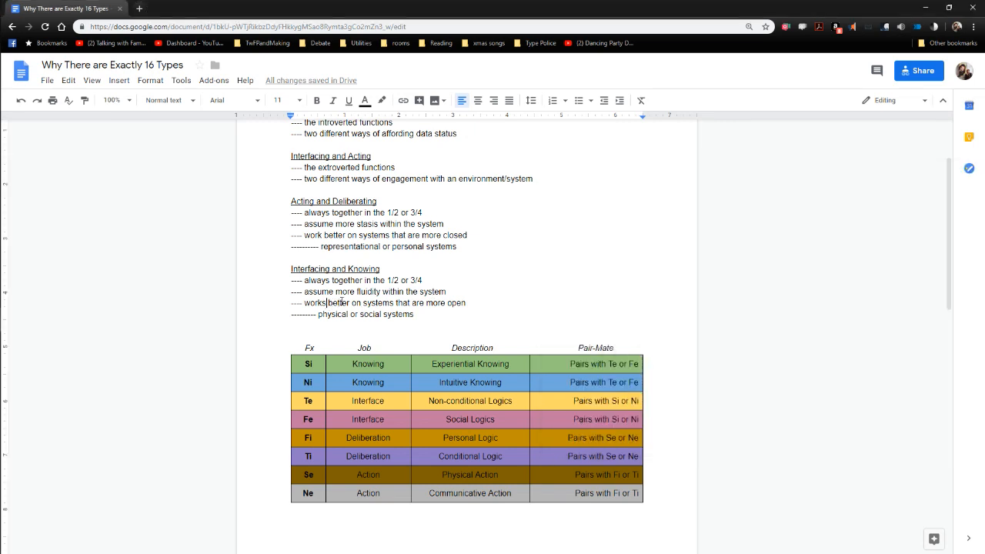
{"action": "key", "text": "Backspace"}
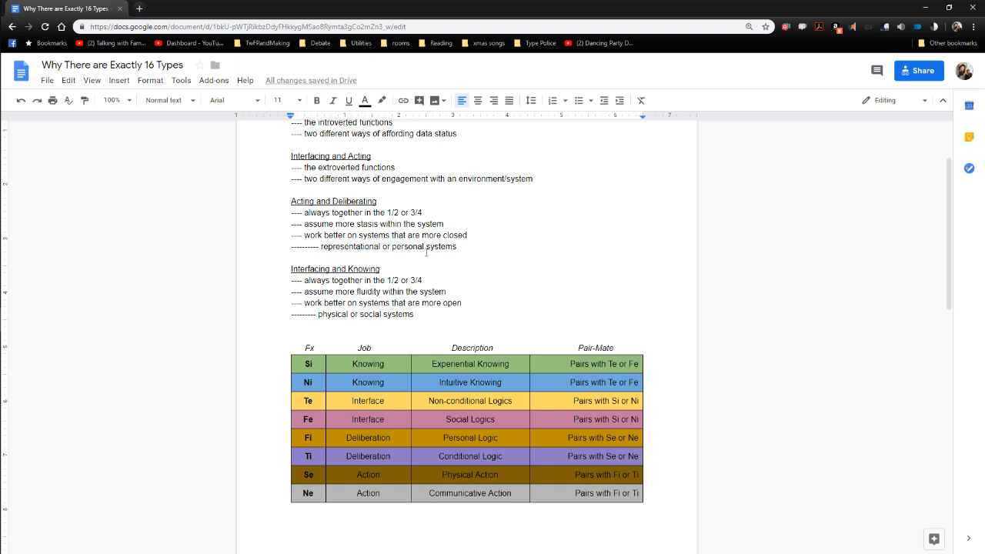
{"action": "scroll", "scroll_direction": "down", "scroll_amount": 3}
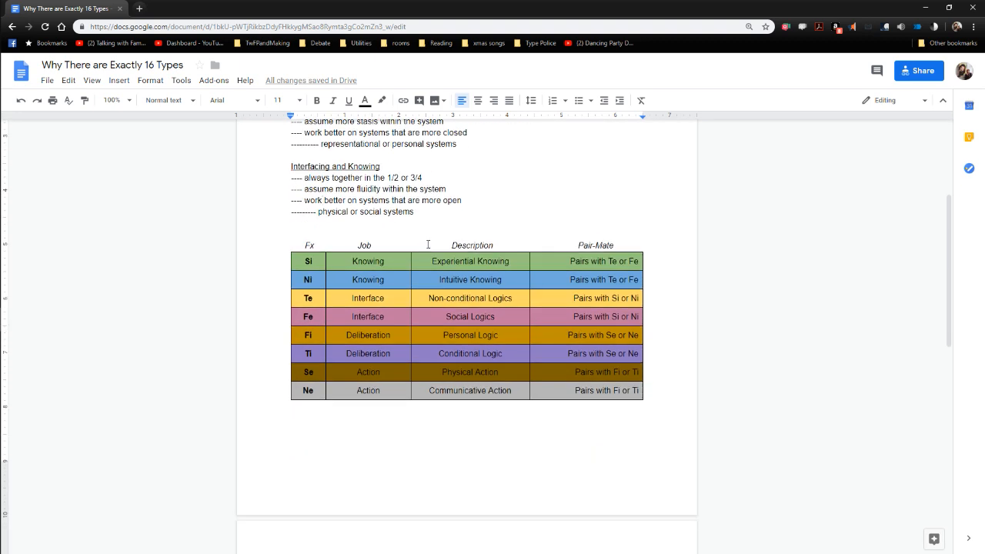
{"action": "scroll", "scroll_direction": "up", "scroll_amount": 3}
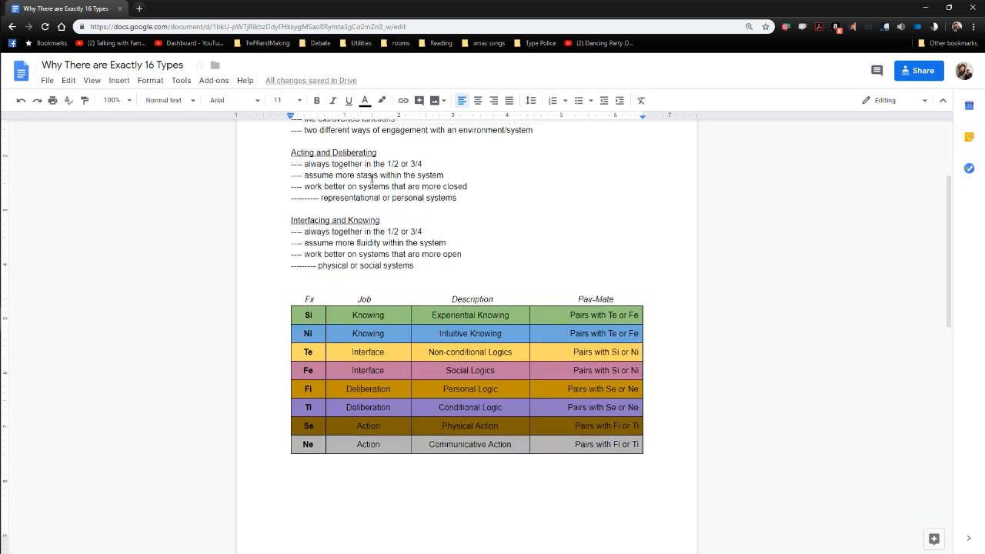
{"action": "scroll", "scroll_direction": "up", "scroll_amount": 3}
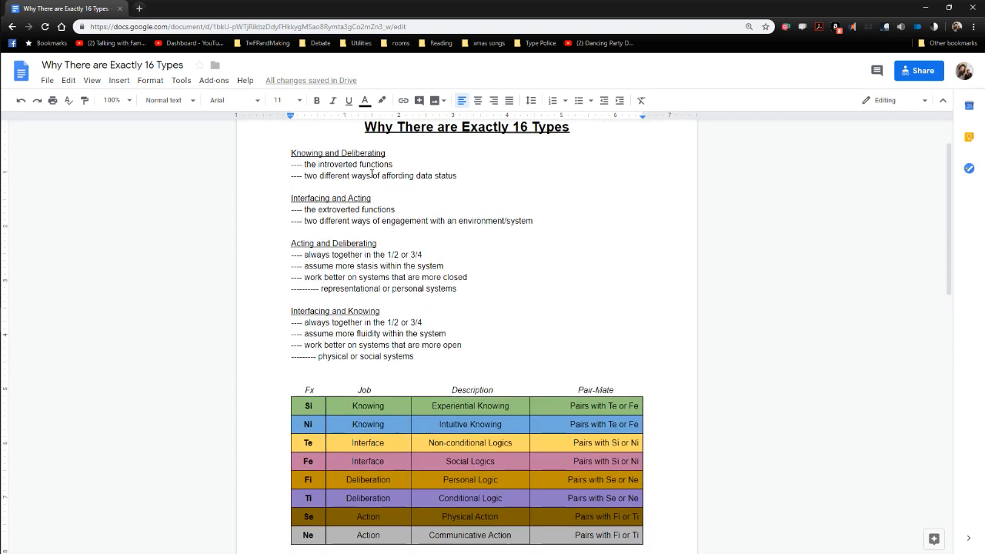
{"action": "scroll", "scroll_direction": "down", "scroll_amount": 3}
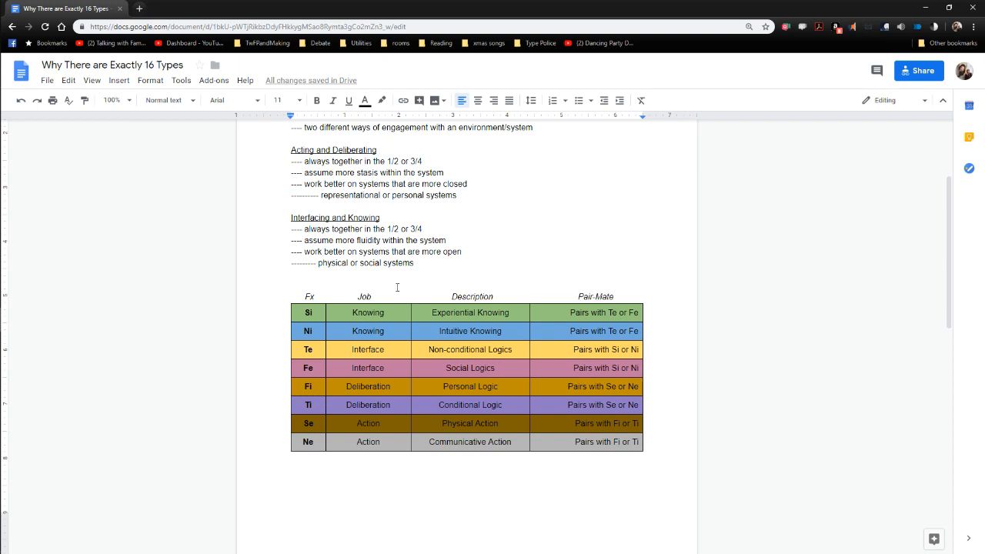
{"action": "mouse_move", "coordinate": [404, 303]}
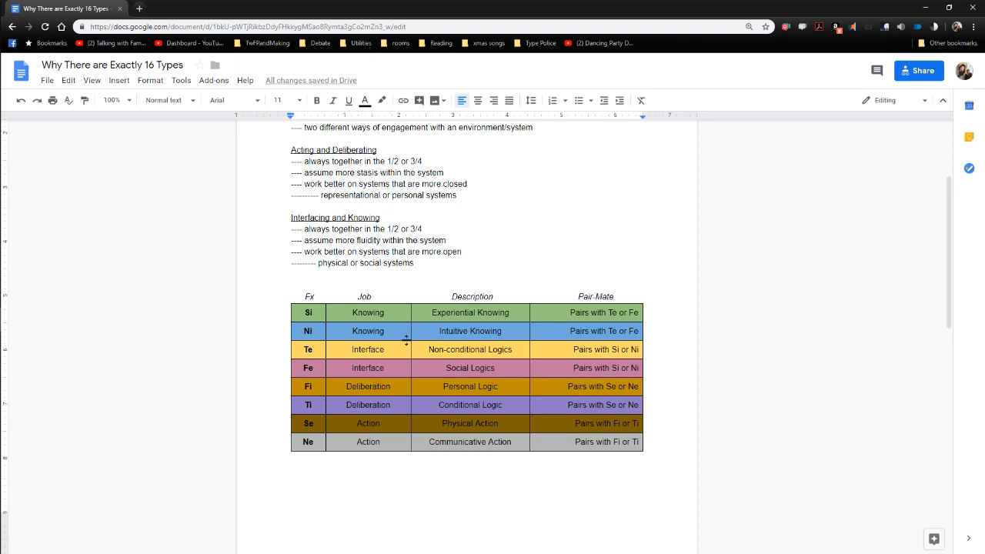
{"action": "key", "text": "alt+tab"}
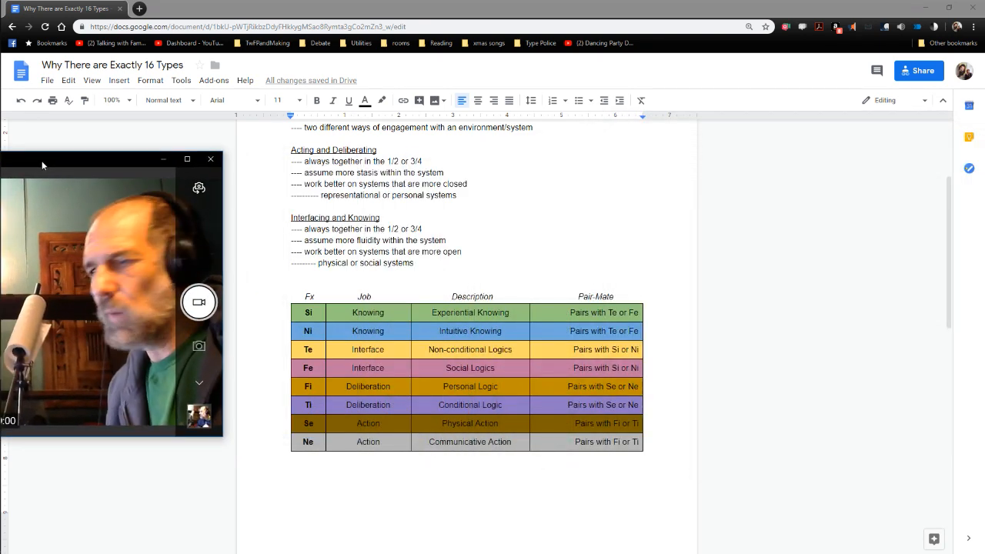
{"action": "left_click_drag", "start_coordinate": [108, 159], "coordinate": [169, 167]}
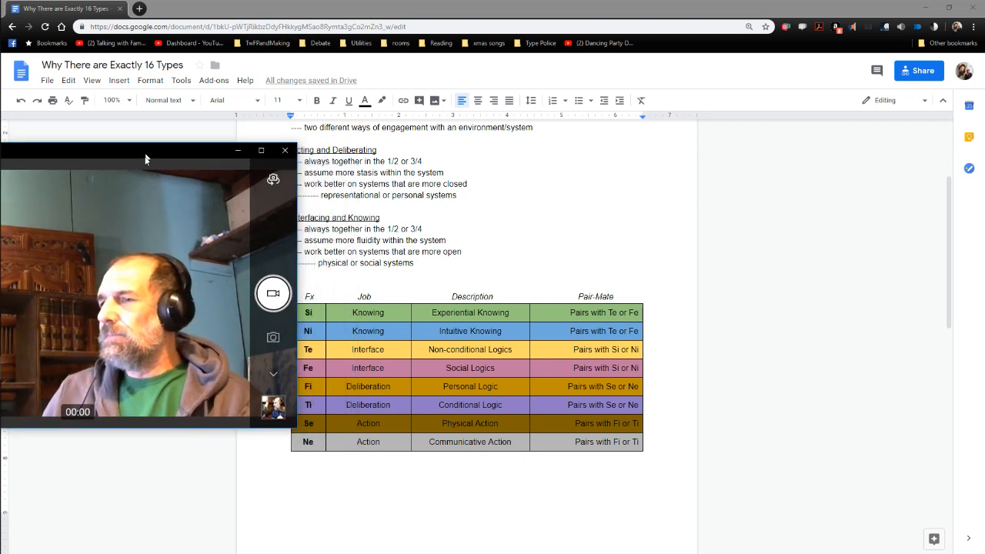
{"action": "left_click_drag", "start_coordinate": [123, 150], "coordinate": [135, 208]}
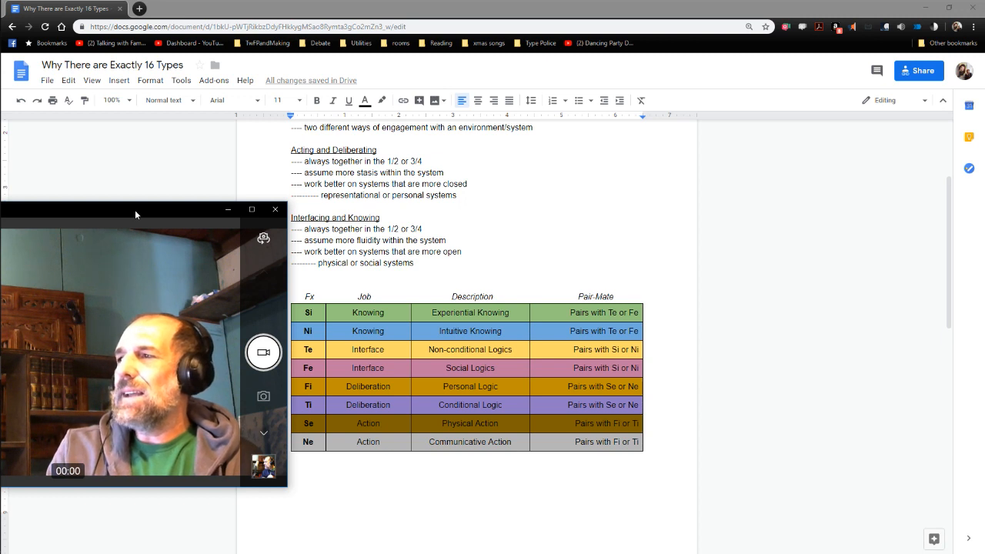
{"action": "mouse_move", "coordinate": [490, 310]}
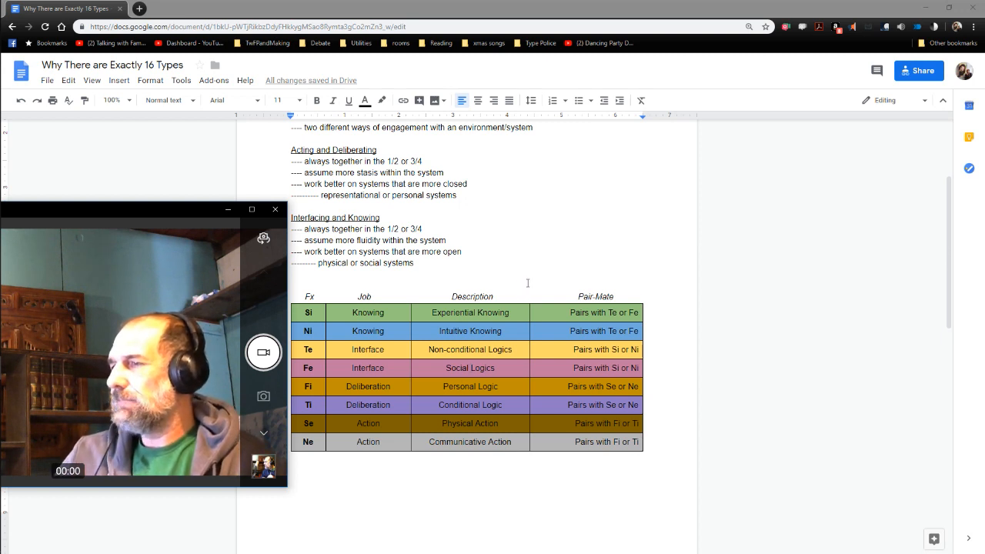
{"action": "scroll", "scroll_direction": "down", "scroll_amount": 3}
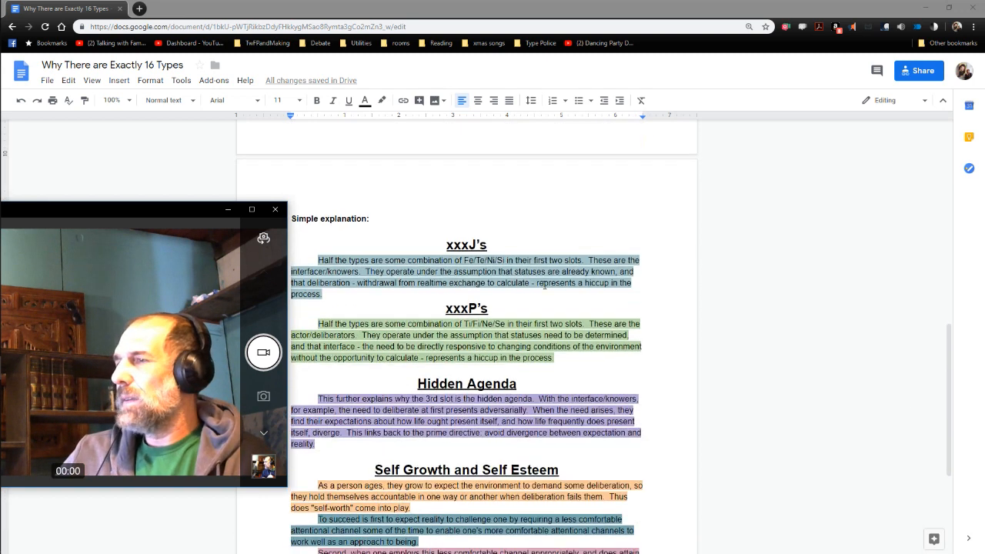
{"action": "scroll", "scroll_direction": "down", "scroll_amount": 3}
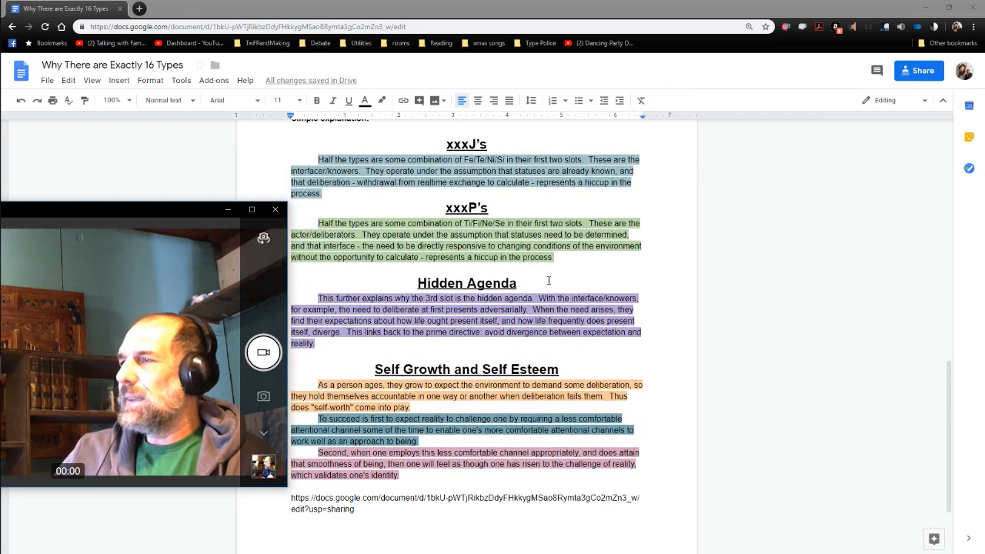
{"action": "scroll", "scroll_direction": "up", "scroll_amount": 3}
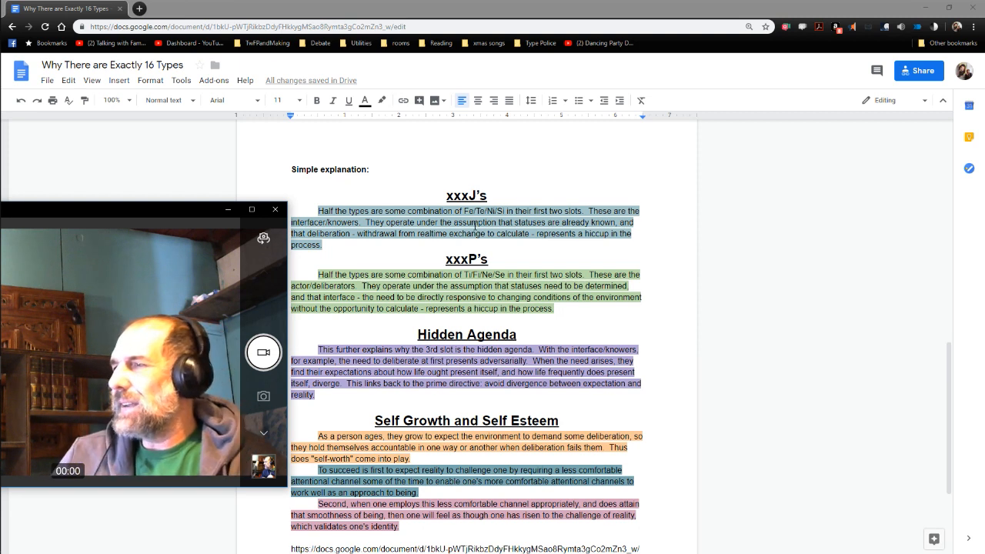
{"action": "scroll", "scroll_direction": "up", "scroll_amount": 3}
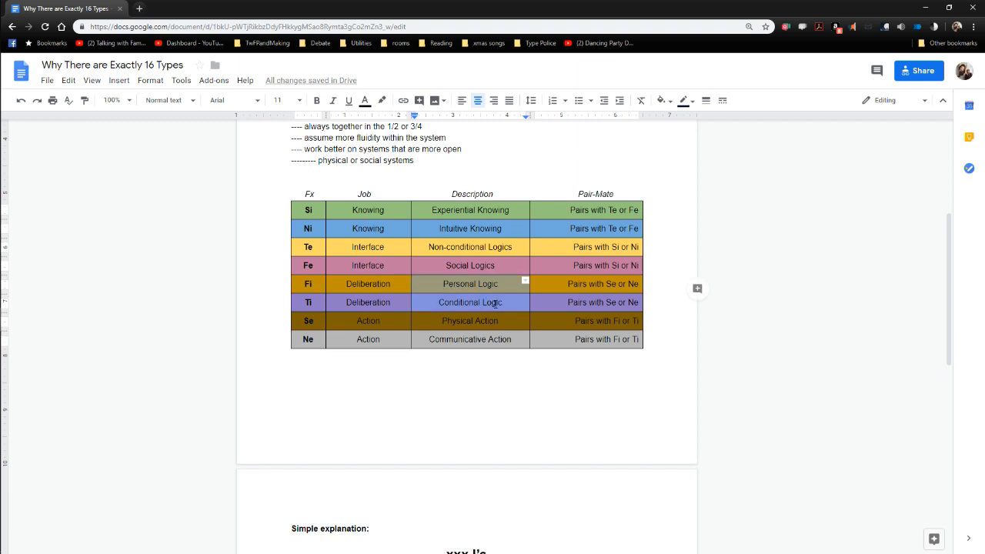
{"action": "scroll", "scroll_direction": "down", "scroll_amount": 3}
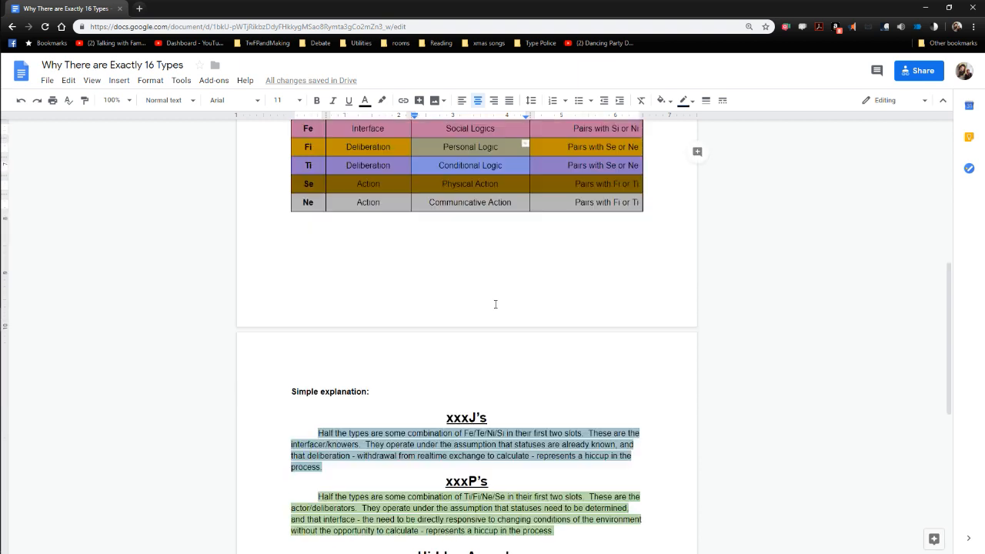
{"action": "scroll", "scroll_direction": "down", "scroll_amount": 3}
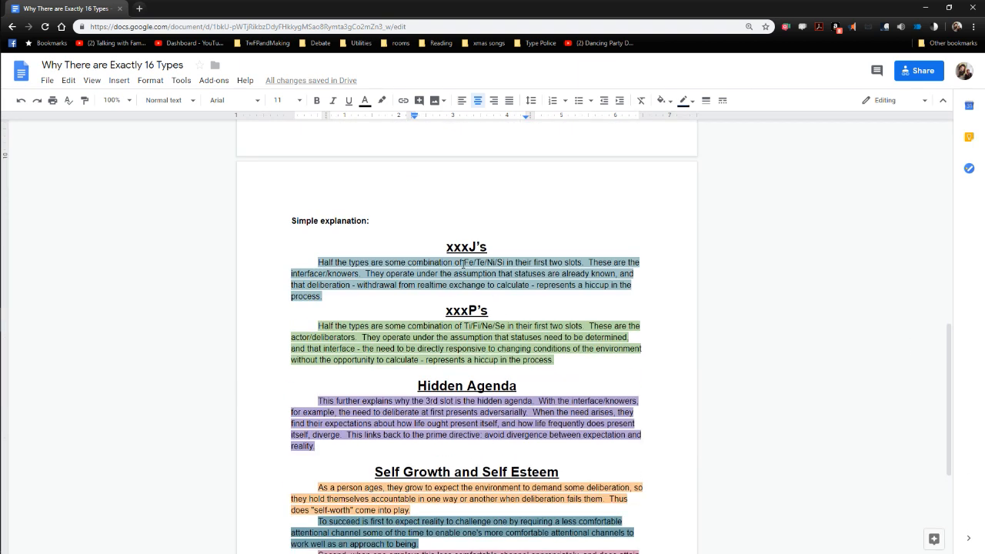
{"action": "mouse_move", "coordinate": [522, 267]}
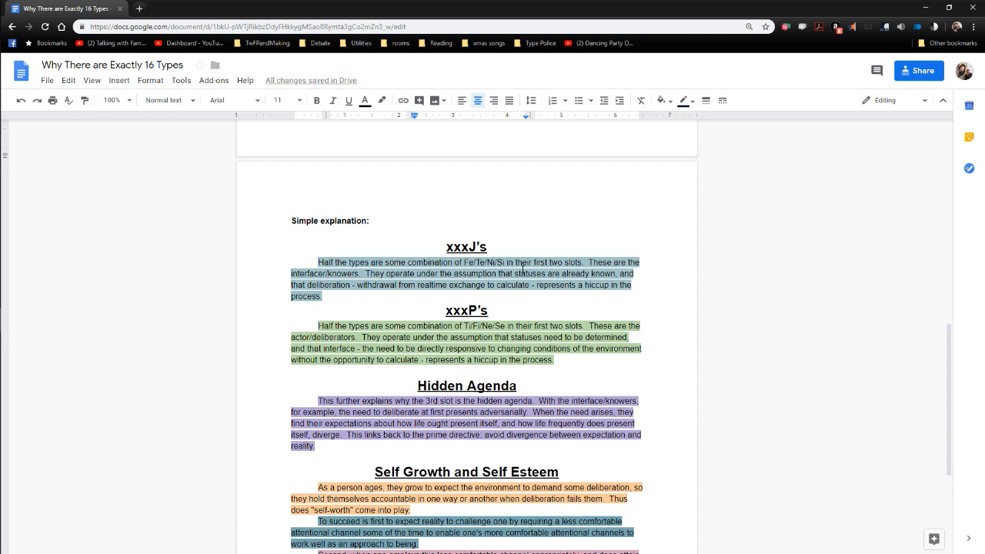
{"action": "mouse_move", "coordinate": [376, 279]}
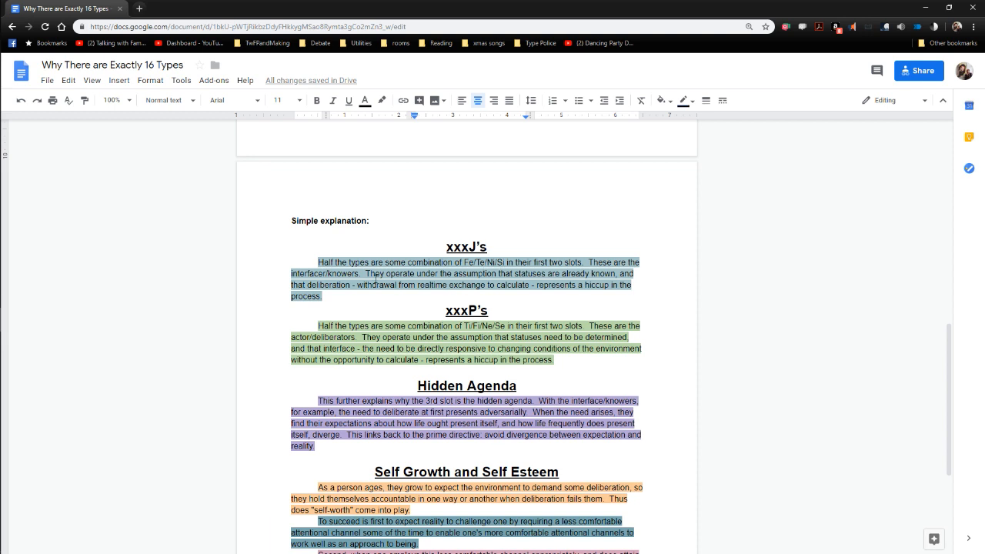
{"action": "mouse_move", "coordinate": [423, 278]}
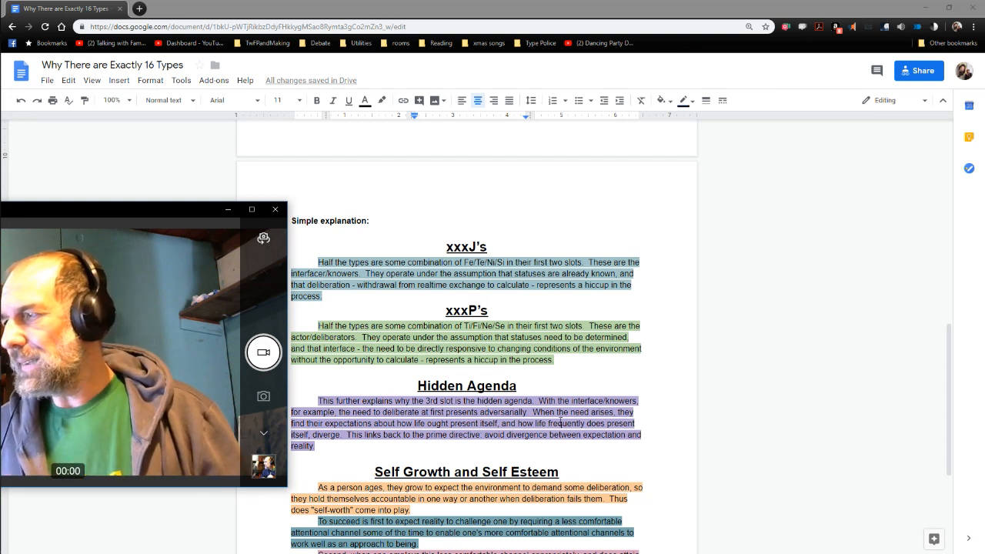
{"action": "scroll", "scroll_direction": "down", "scroll_amount": 3}
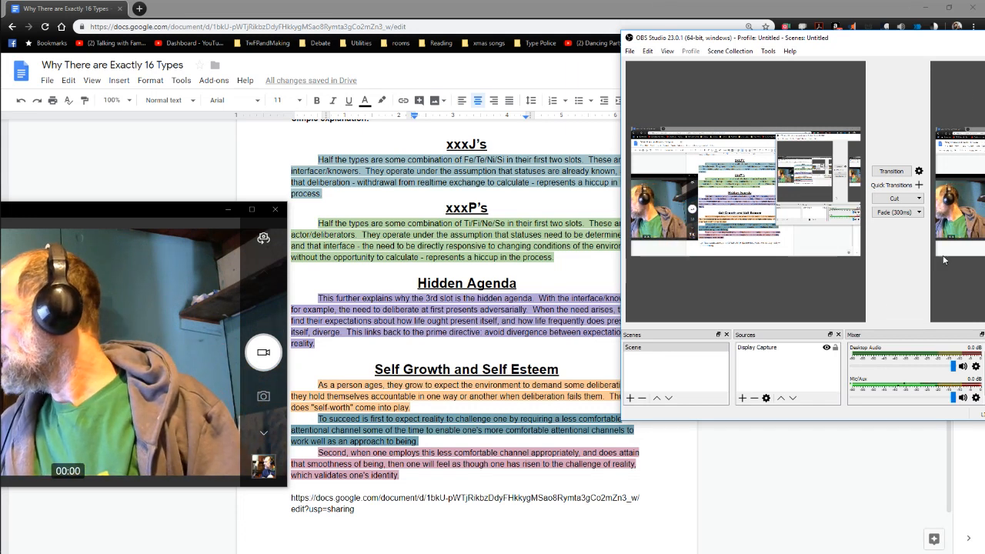
- Show OBS Studio's Help menu with Help Portal, Log Files, Check For Updates and About
{"action": "left_click", "coordinate": [789, 51]}
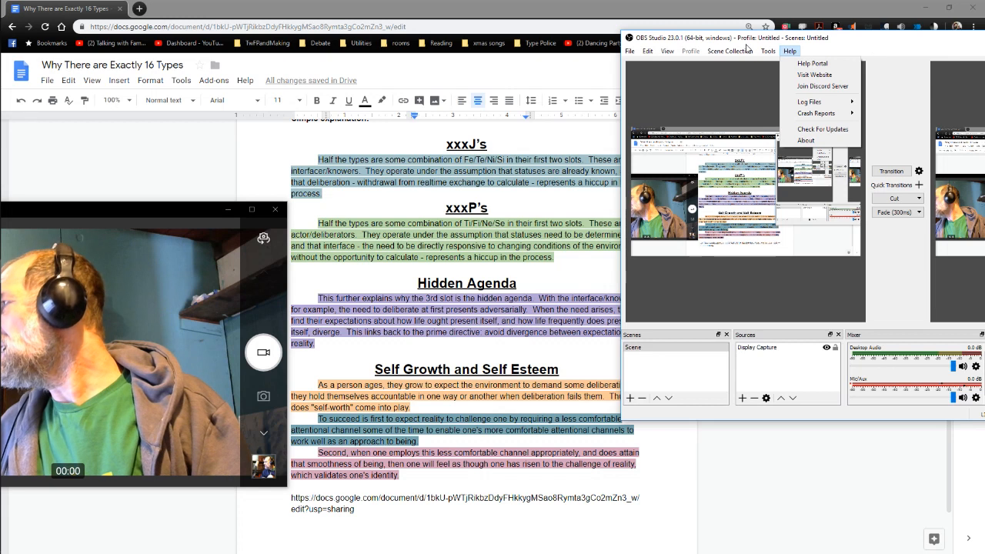